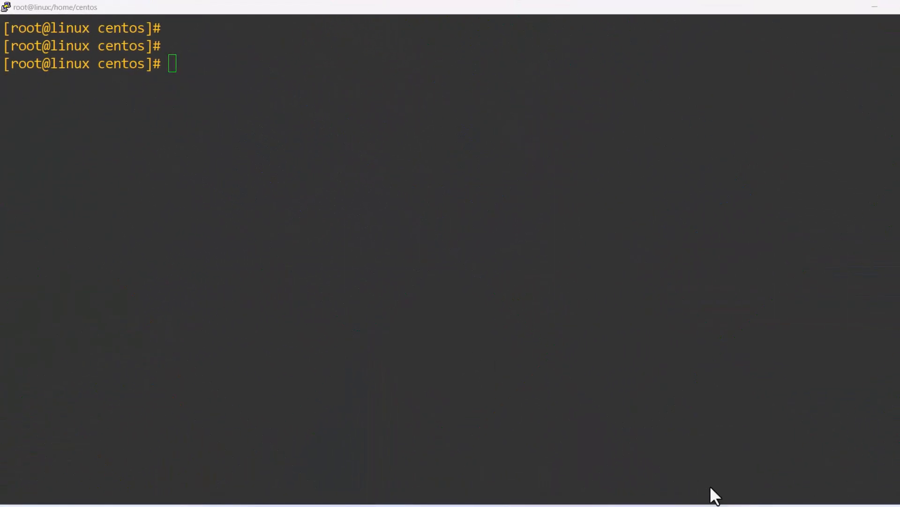
# - Begin the vi command to edit the san.cnf configuration file
pyautogui.write('vi')
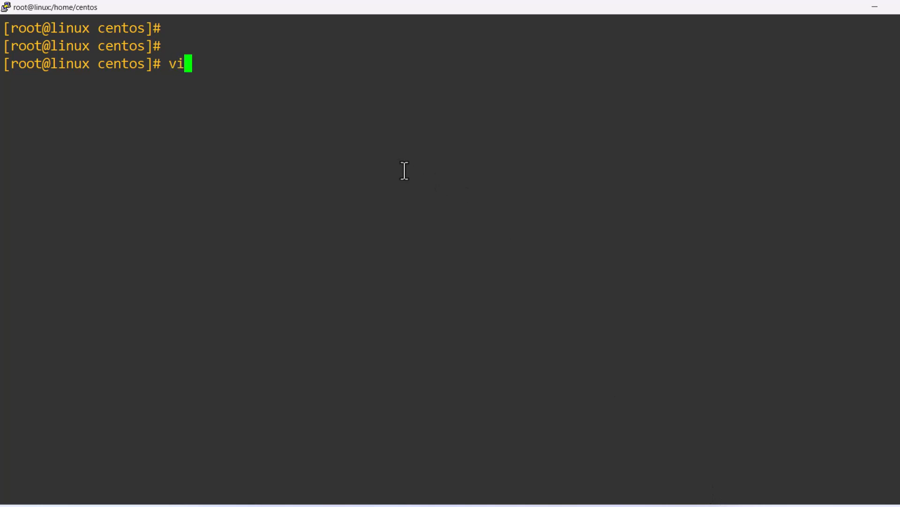
pyautogui.write('san.')
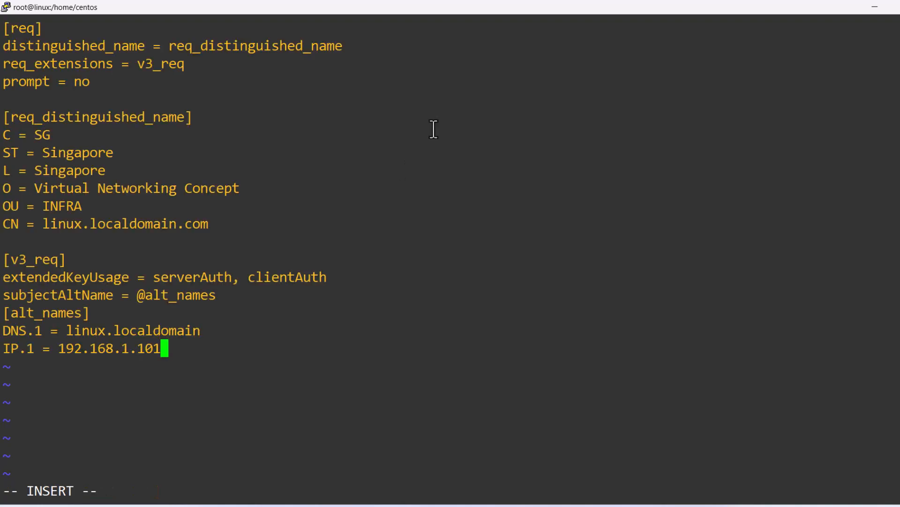
pyautogui.moveTo(19, 130)
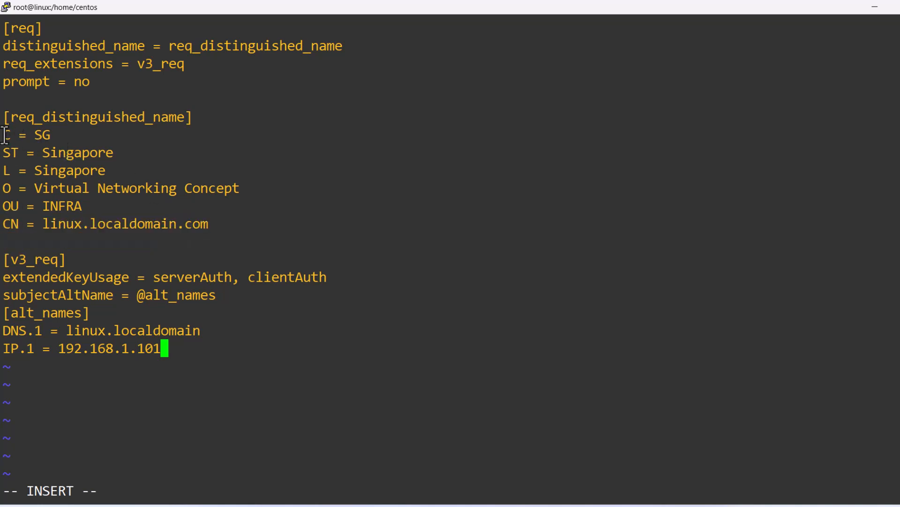
# - Paste the req, distinguished name, v3_req and alt_names sections into san.cnf and save it
pyautogui.doubleClick(75, 152)
pyautogui.write('cat')
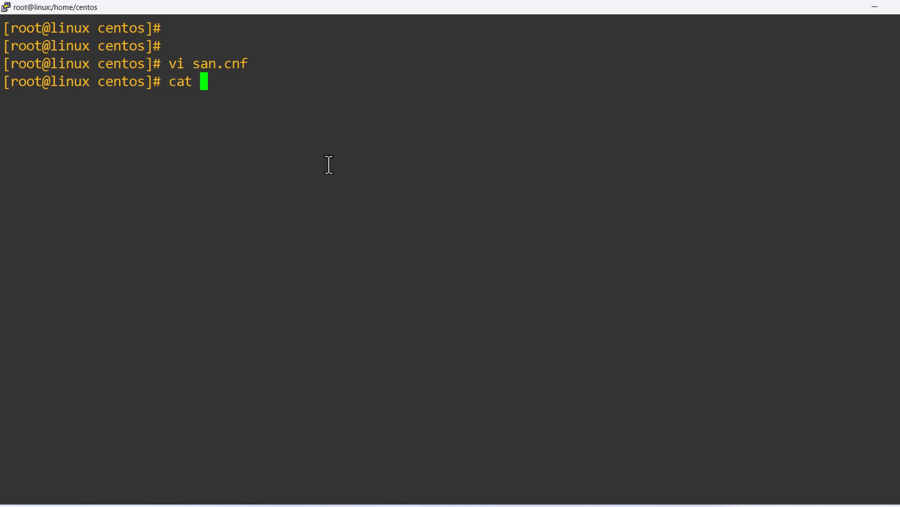
# - Display san.cnf, then run openssl req writing mycert.csr with a 2048-bit key mycert.key
pyautogui.write('san.cnf')
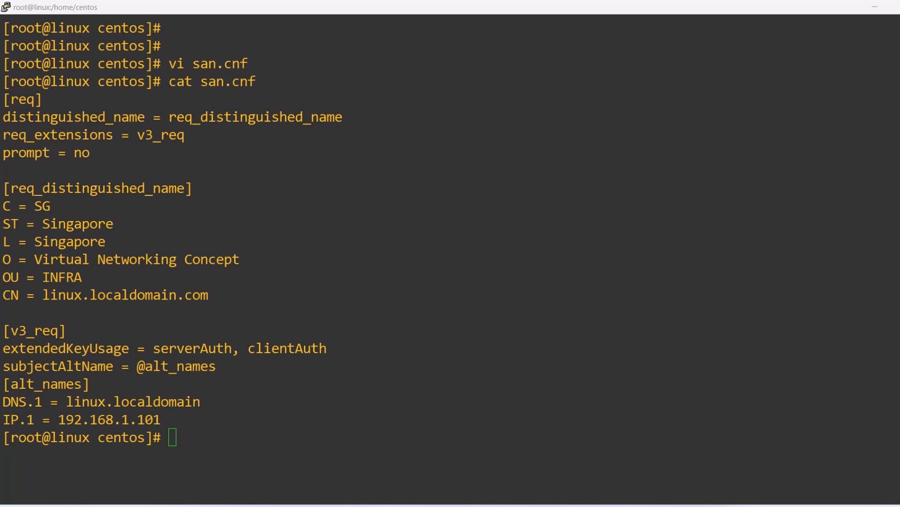
pyautogui.write('openssl req -out mycert.csr -newkey rsa:2048 -nodes -keyout mycert.key -config san.cnf')
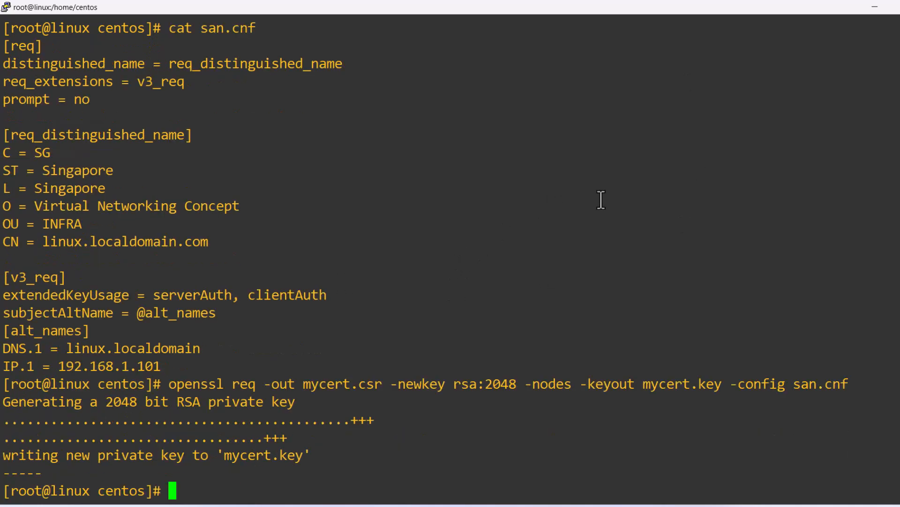
pyautogui.moveTo(298, 306)
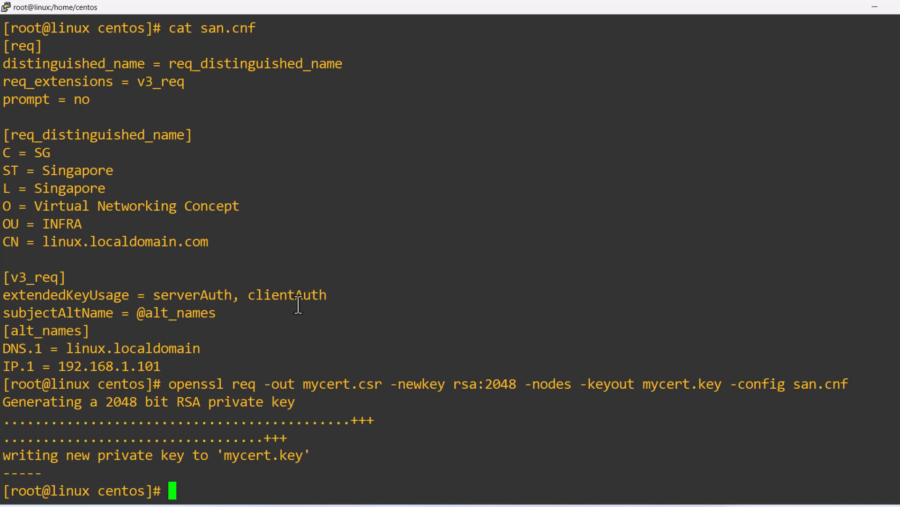
# - Highlight the openssl req command, the mycert.csr output and the mycert.key private key
pyautogui.moveTo(169, 384); pyautogui.dragTo(255, 384)
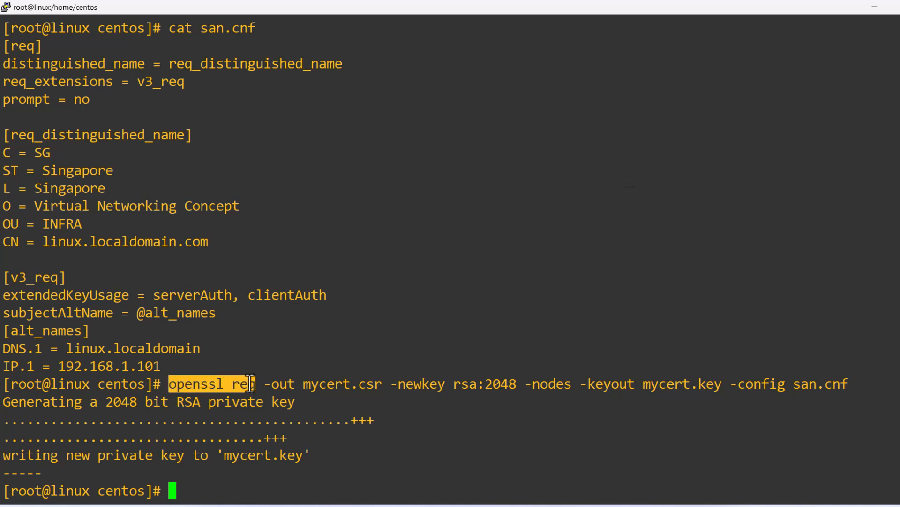
pyautogui.doubleClick(341, 383)
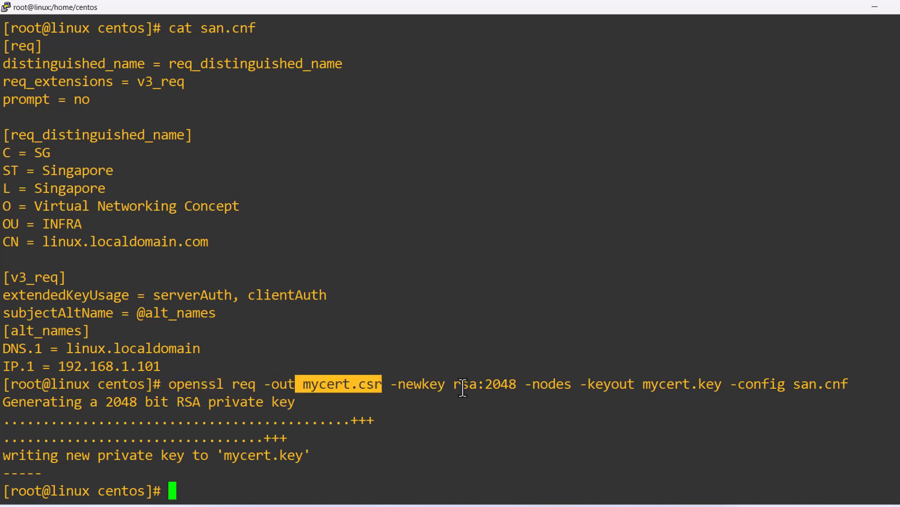
pyautogui.doubleClick(483, 384)
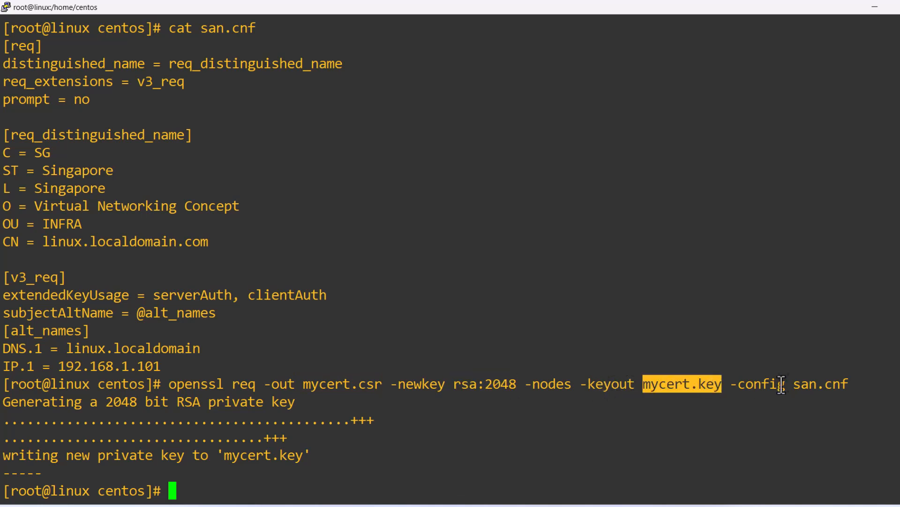
pyautogui.moveTo(712, 255)
pyautogui.write('ls -l')
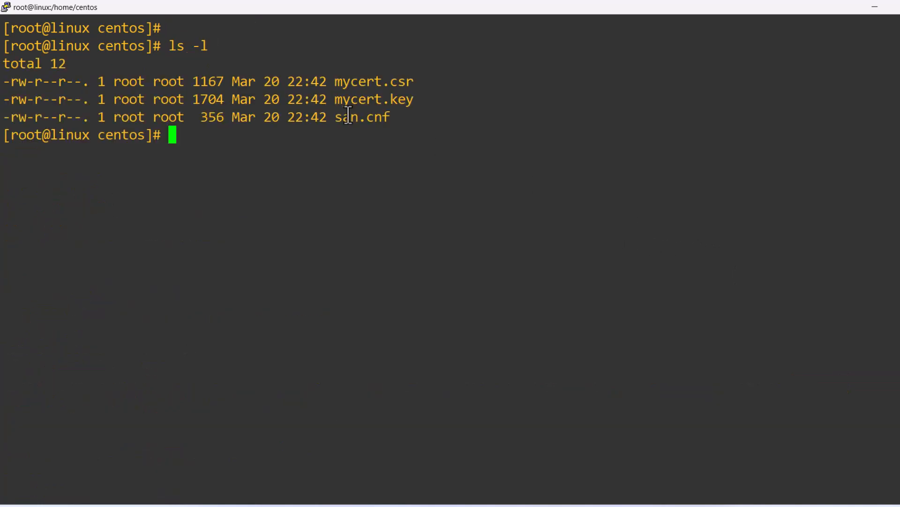
# - Point out san.cnf in the listing and enter the openssl verify command for mycert.csr
pyautogui.doubleClick(361, 118)
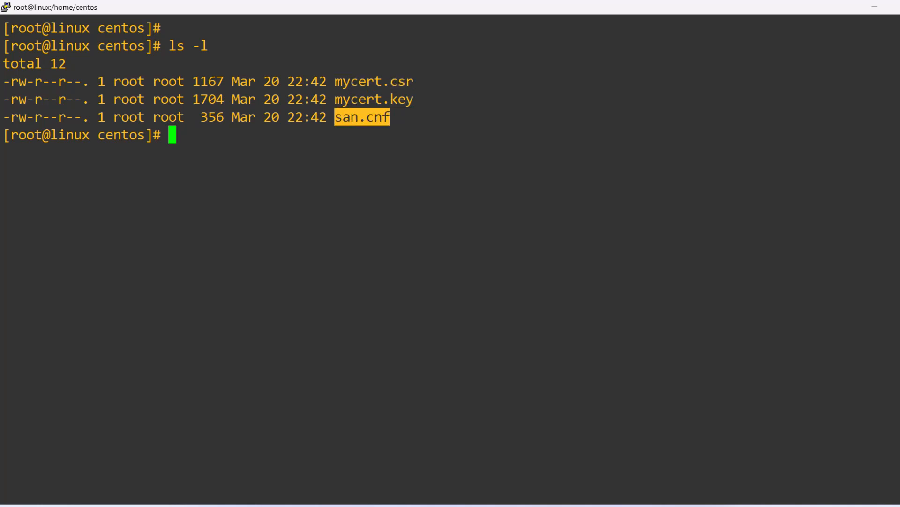
pyautogui.moveTo(360, 161)
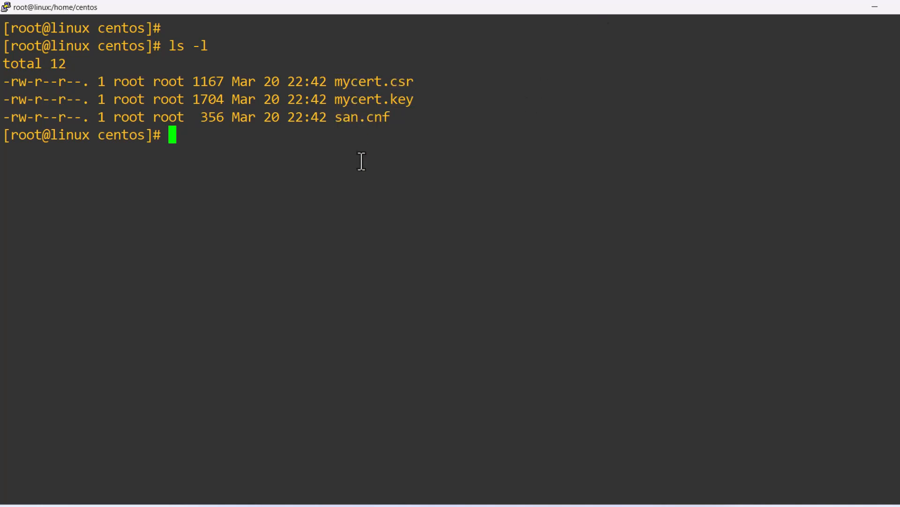
pyautogui.write('openssl req -text -noout -verify -in mycert.csr')
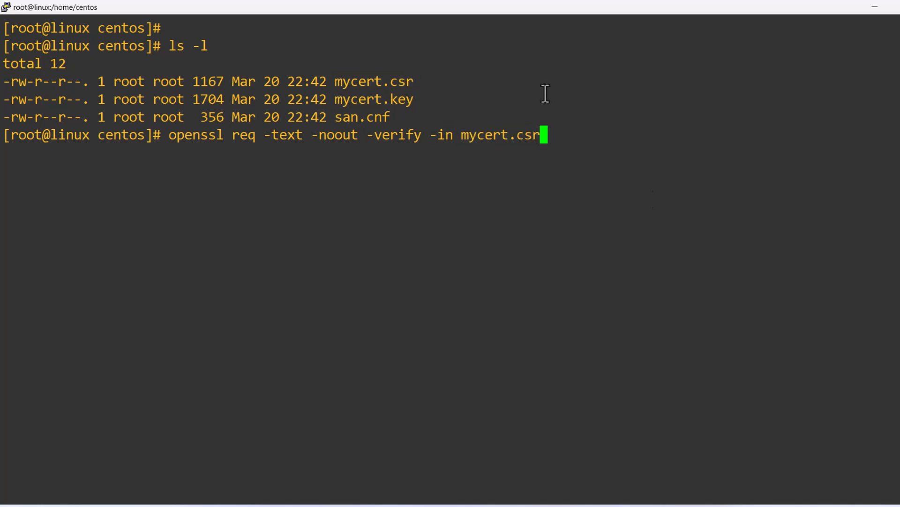
# - Run the verification and highlight the subject line and DNS alternative name linux.localdomain
pyautogui.press('Return')
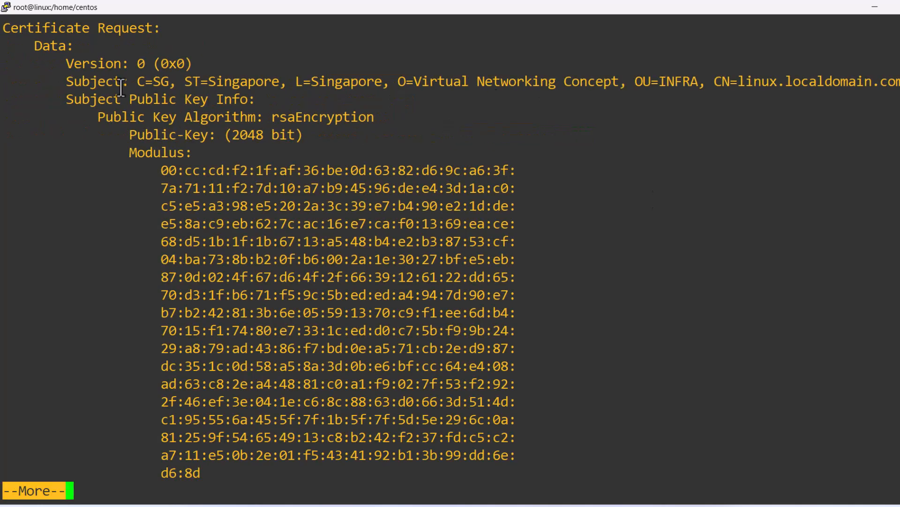
pyautogui.moveTo(137, 81); pyautogui.dragTo(896, 81)
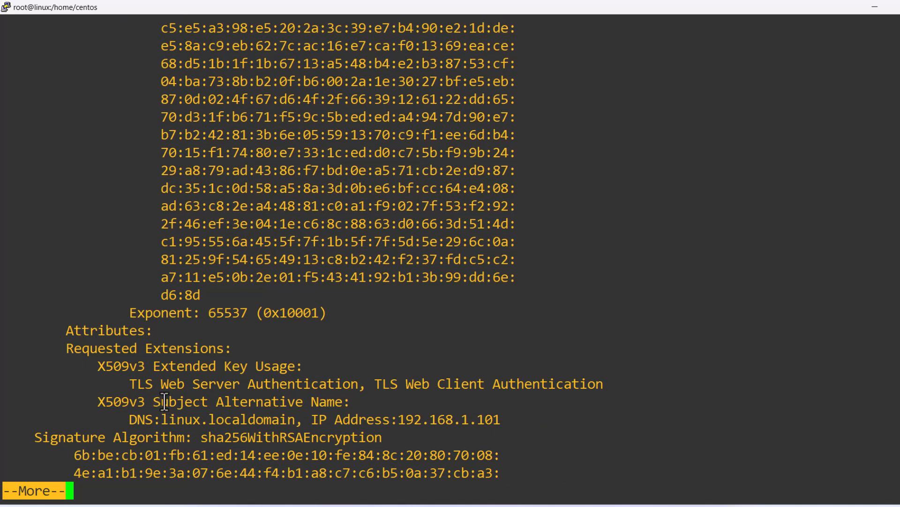
pyautogui.moveTo(128, 419); pyautogui.dragTo(299, 418)
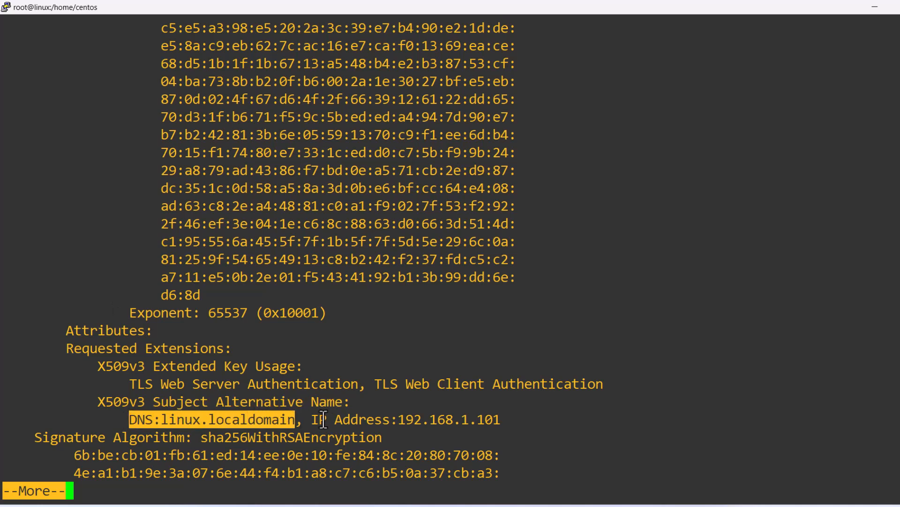